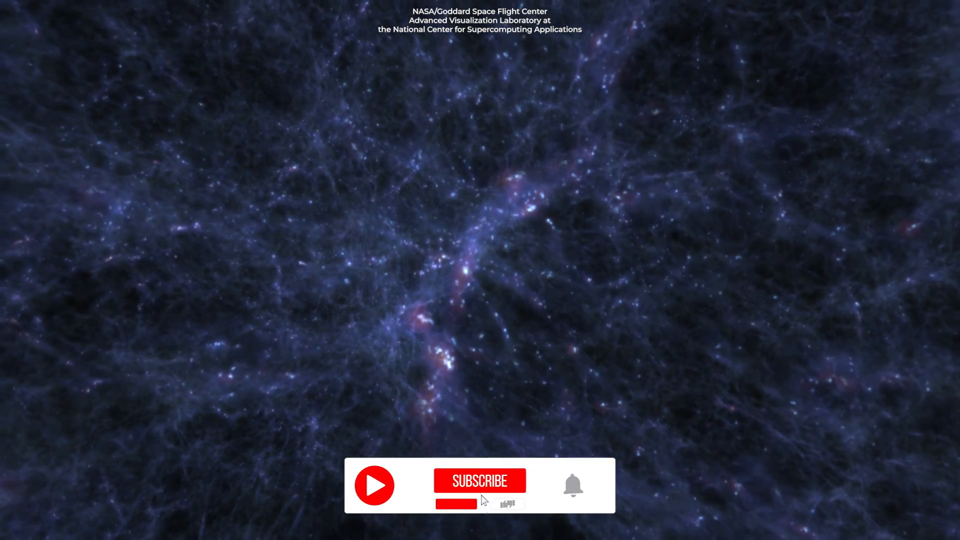
{"action": "left_click", "coordinate": [479, 481]}
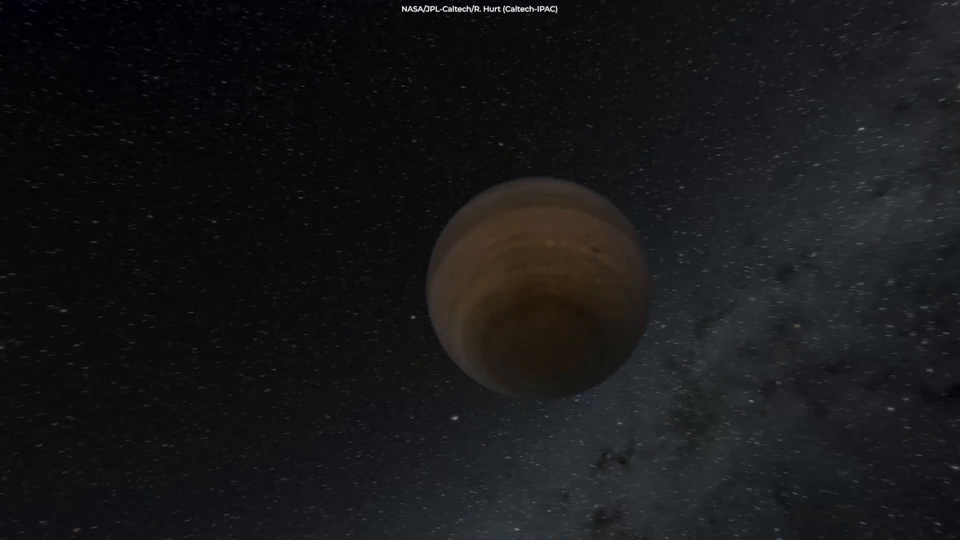
{"action": "scroll", "scroll_direction": "down", "scroll_amount": 3}
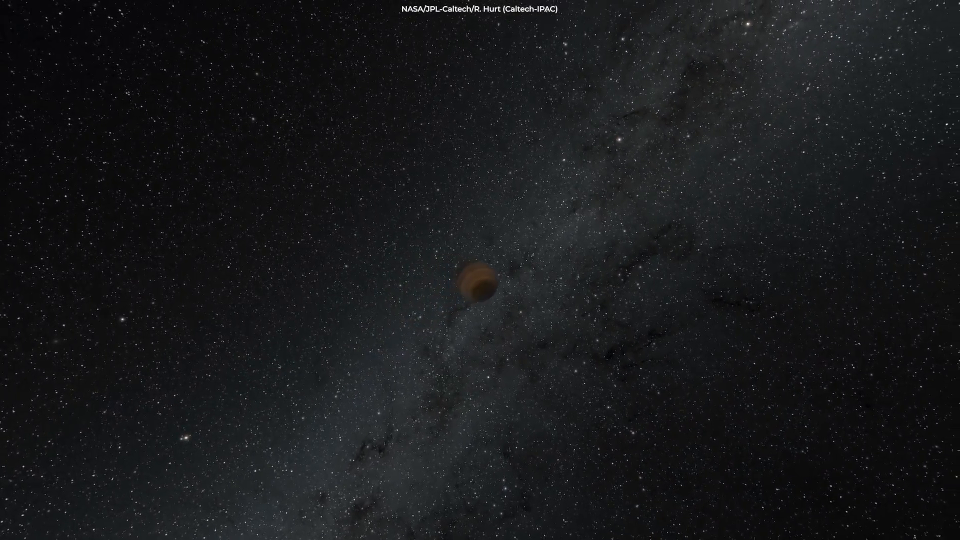